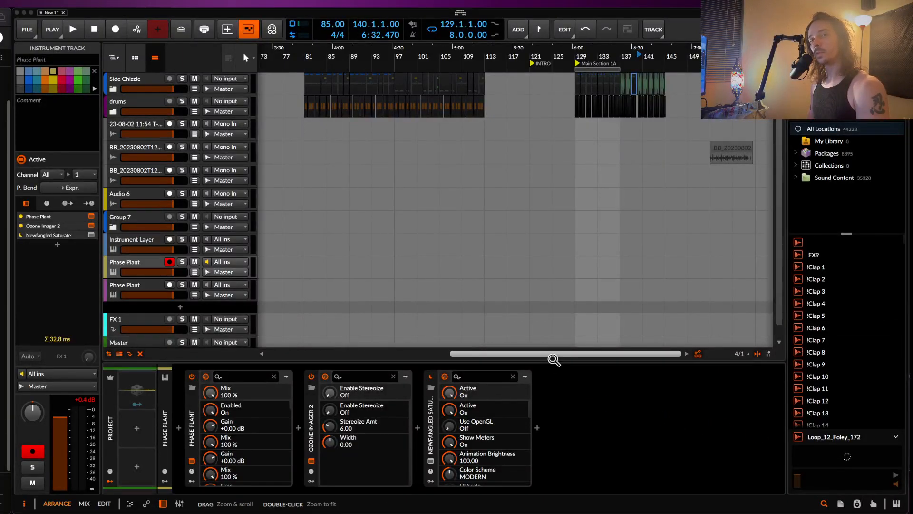
Bring up the Phase Plant plugin window showing the BIASED 2 patch.
double_click(124, 261)
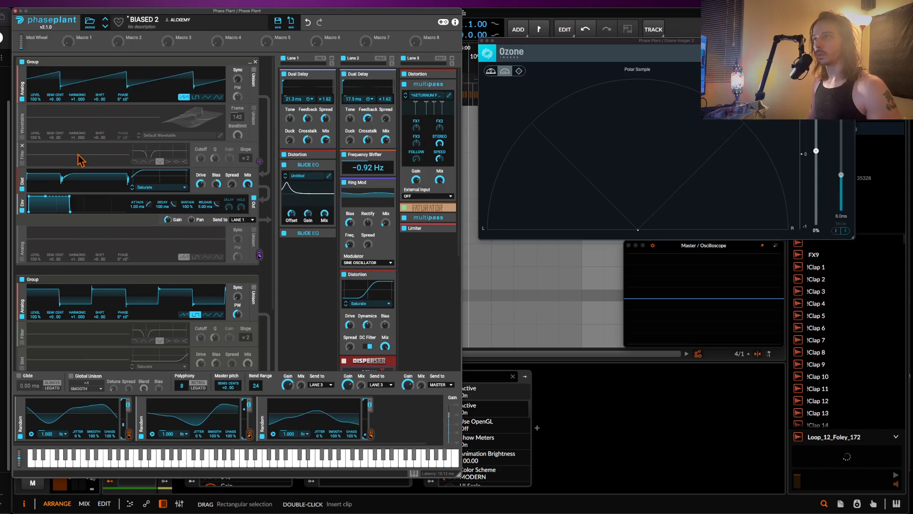
click(137, 269)
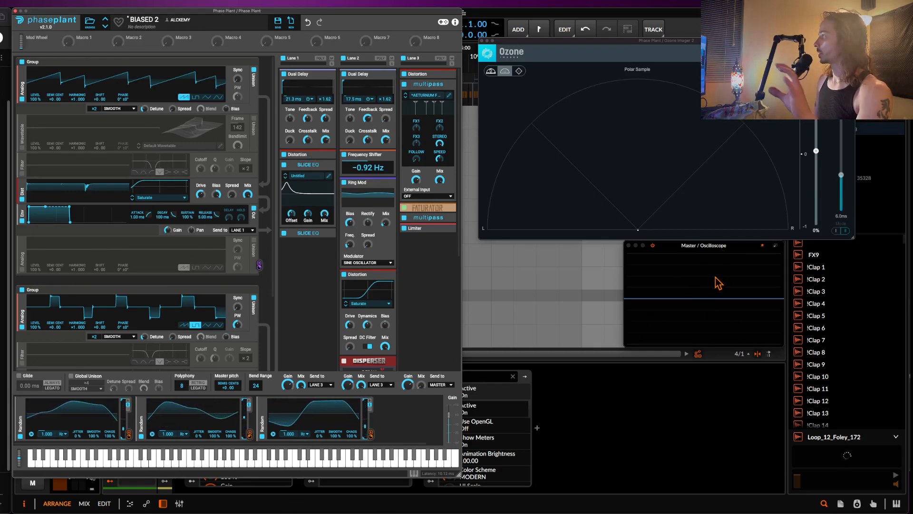
mouse_move(650, 319)
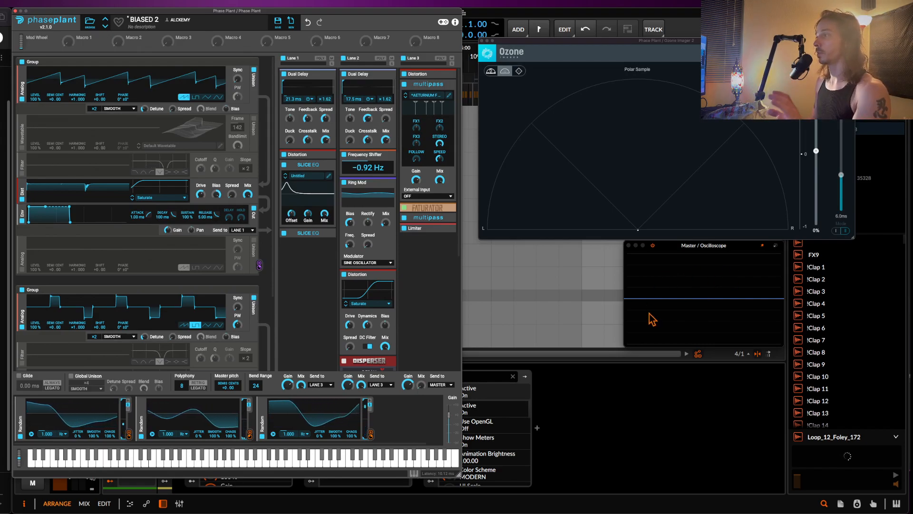
mouse_move(707, 319)
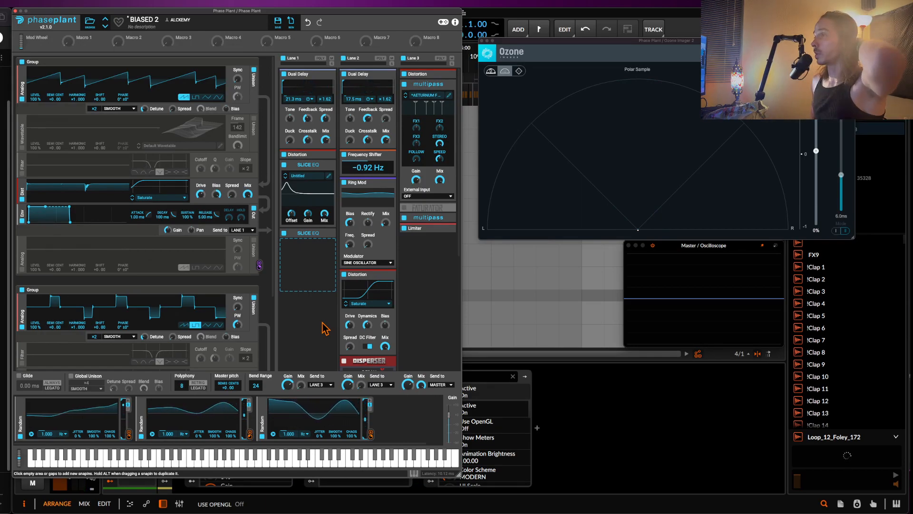
mouse_move(685, 173)
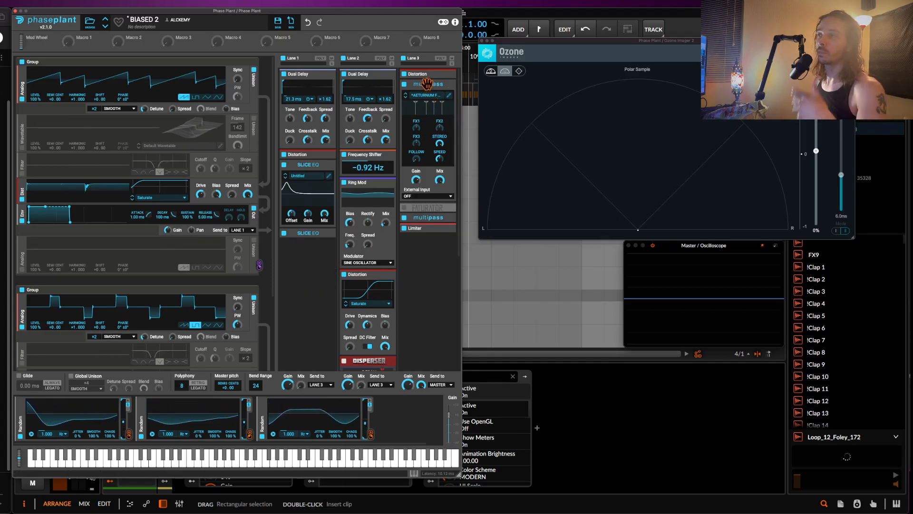
Bypass the Faturator in Lane 3 while keeping the Multipass rack in place.
click(332, 217)
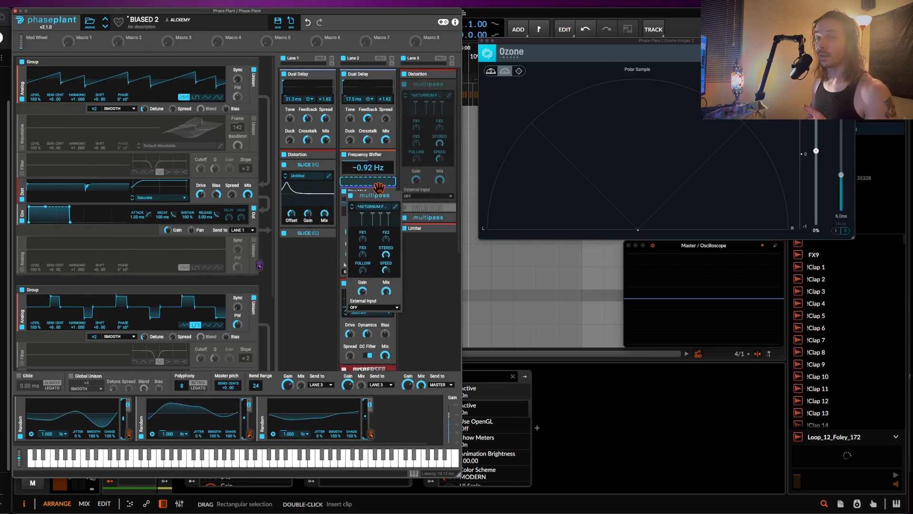
click(356, 182)
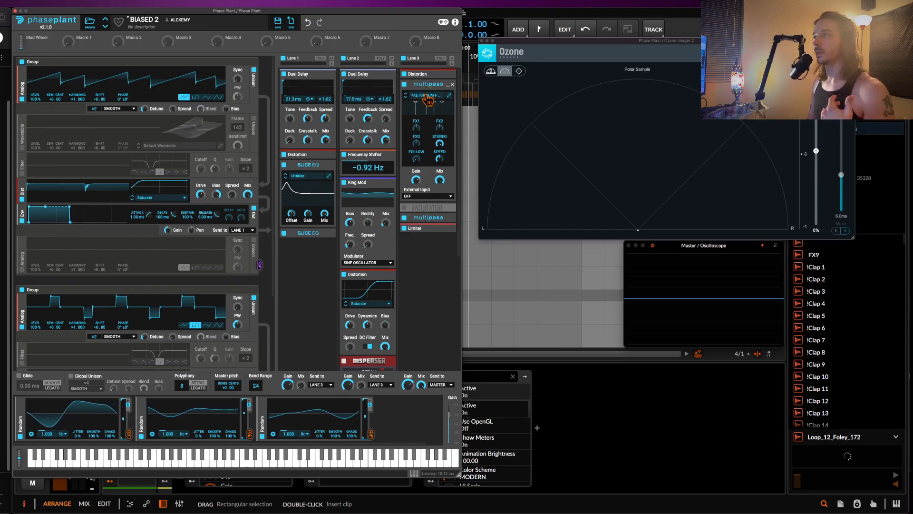